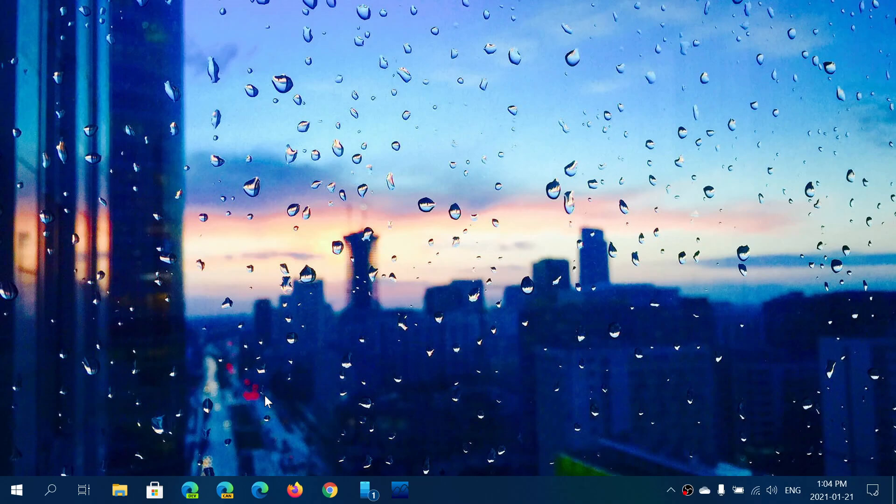
mouse_move(60, 488)
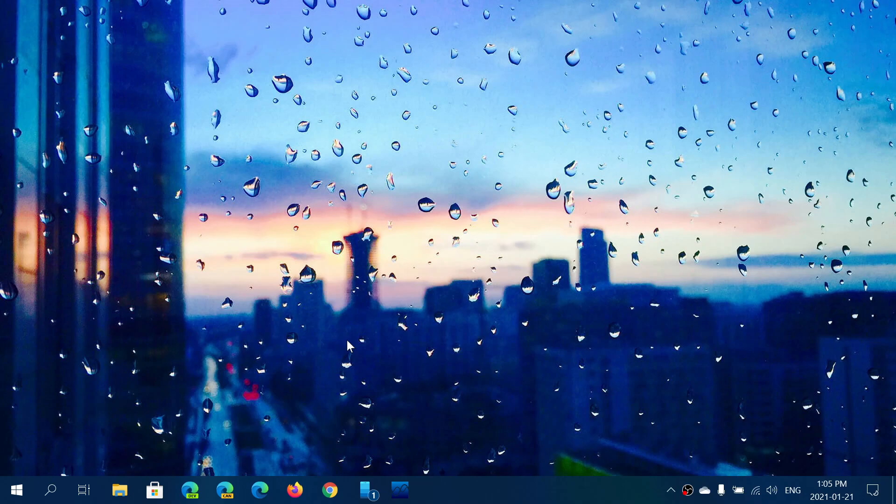
mouse_move(330, 352)
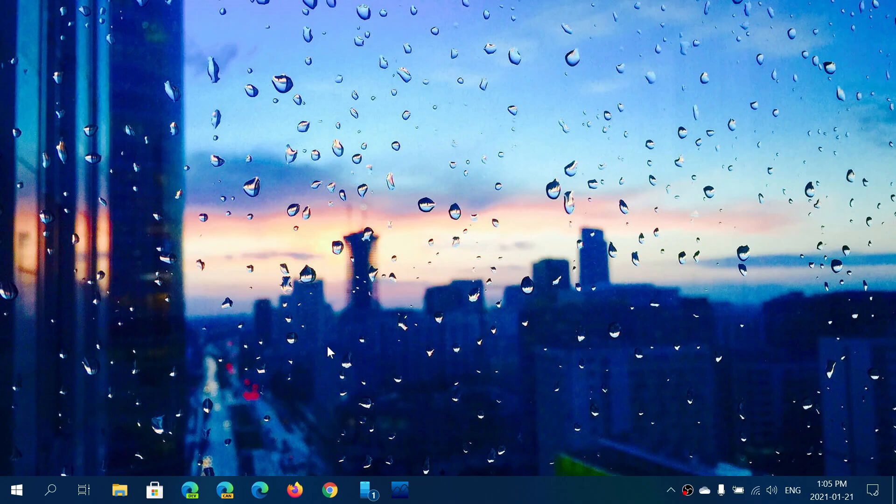
mouse_move(51, 491)
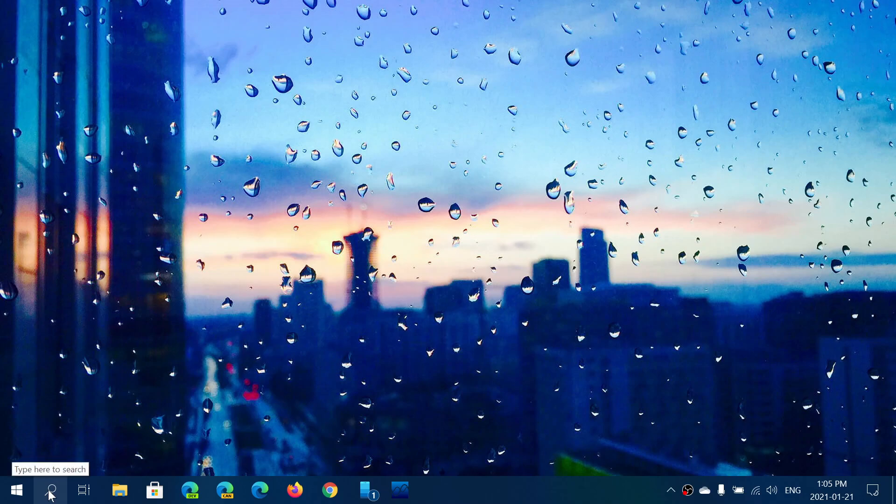
- Run winver from taskbar search to show version 20H2, build 19042.746
type("winve")
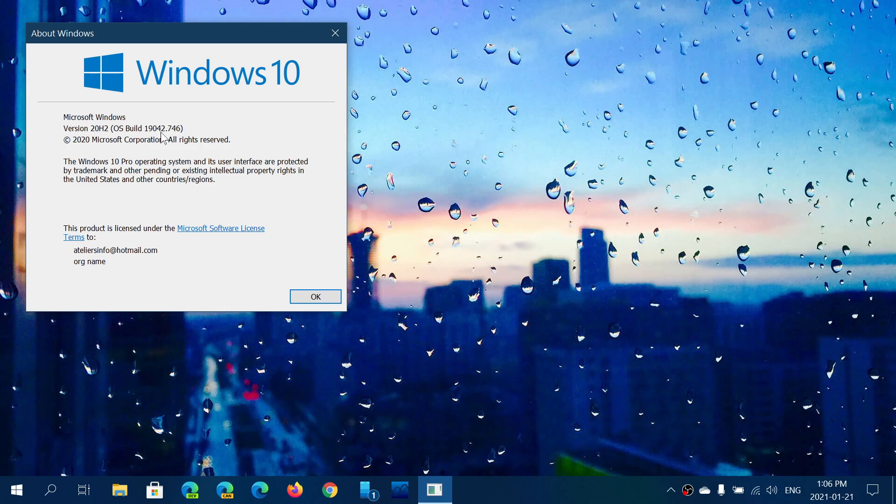
mouse_move(190, 137)
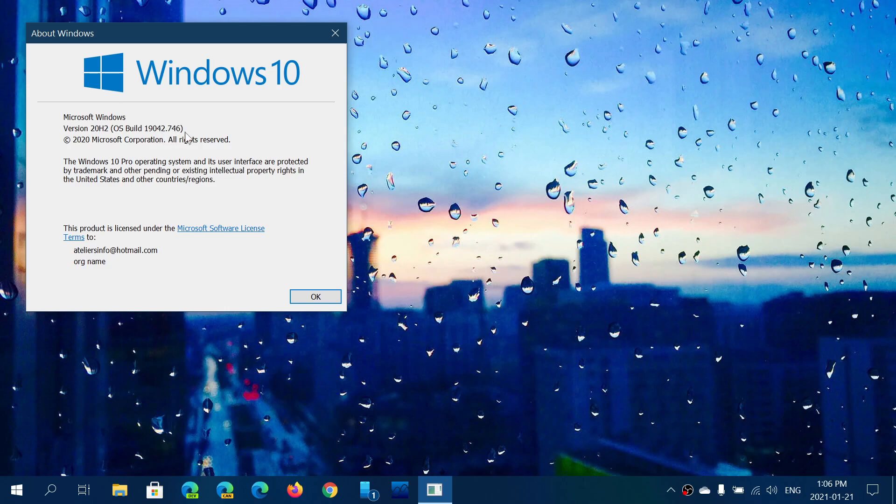
mouse_move(194, 150)
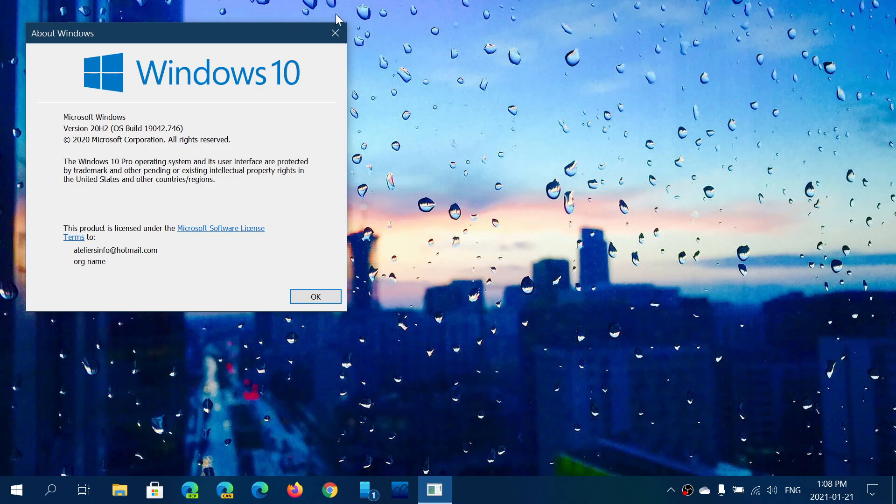
- Close the About Windows dialog to return to the clear desktop
left_click(315, 296)
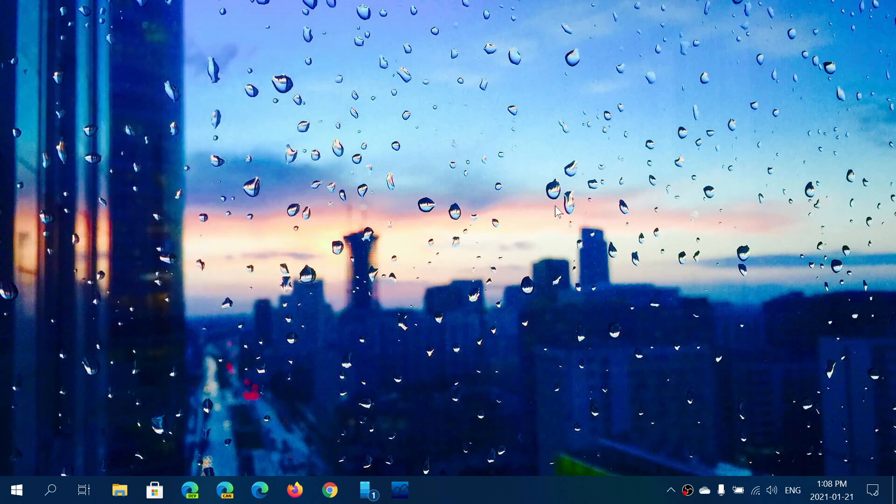